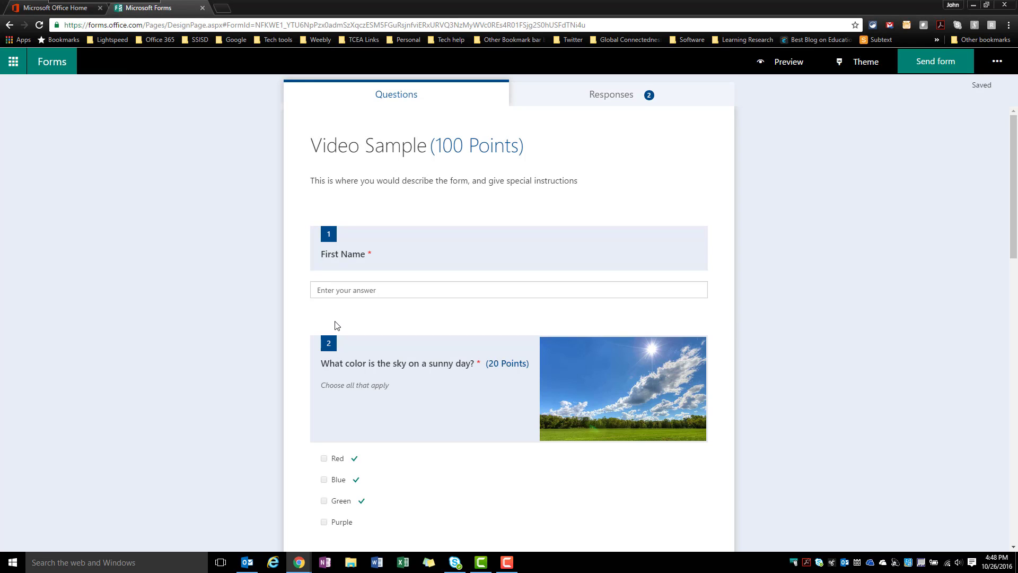
mouse_move(353, 315)
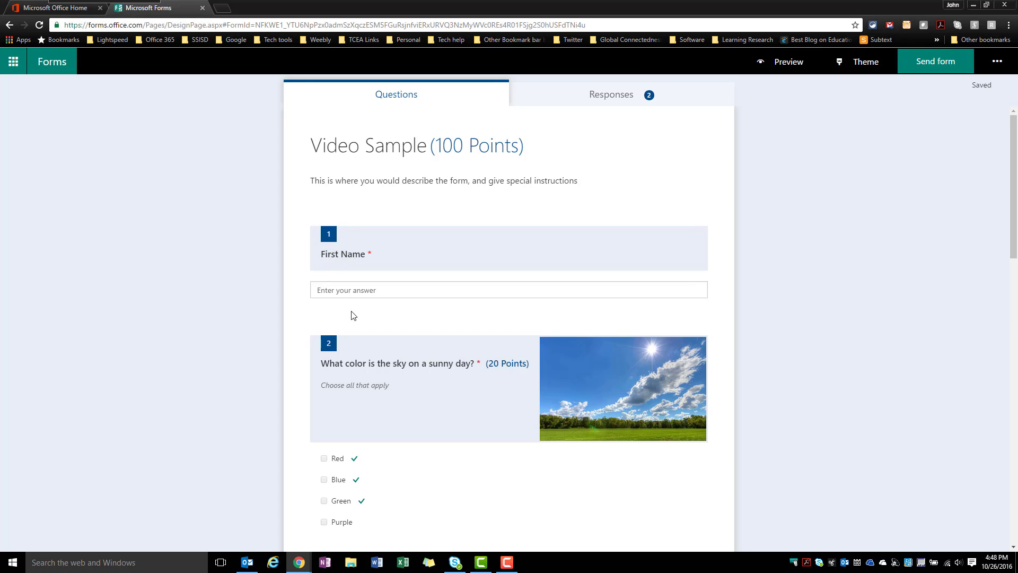
Step: Open the required First Name question card in the Video Sample form for editing
click(398, 269)
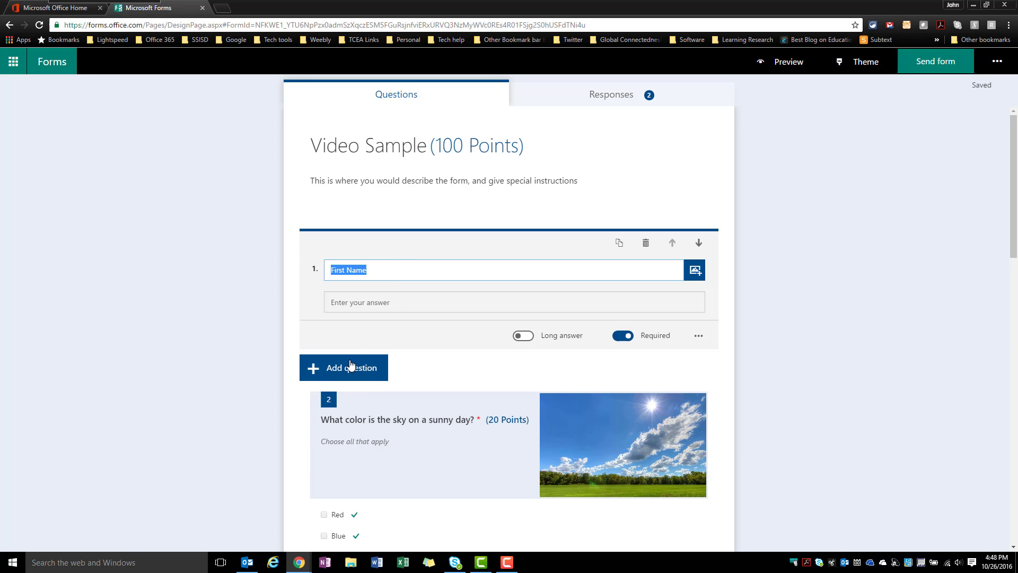
mouse_move(347, 321)
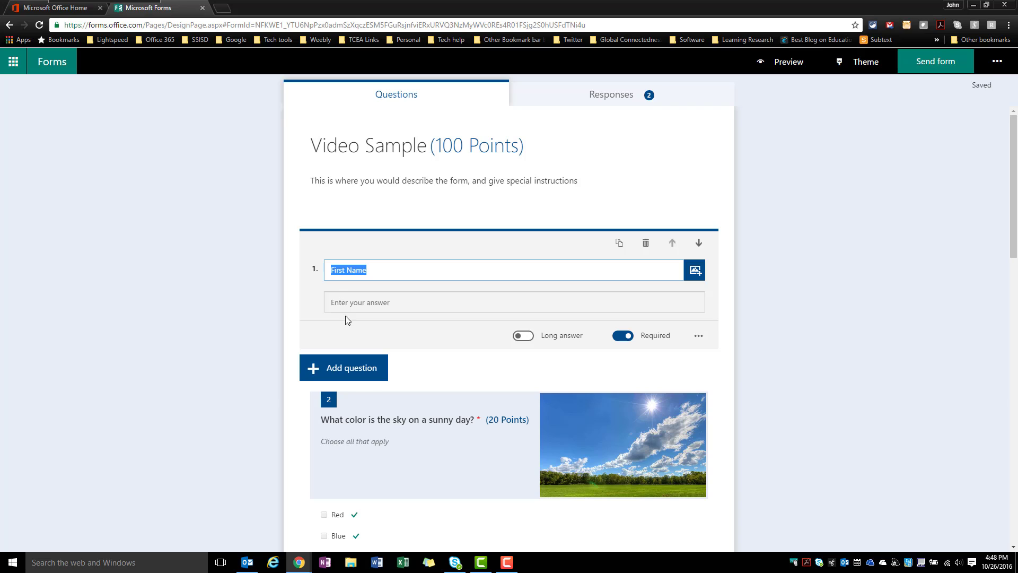
mouse_move(652, 336)
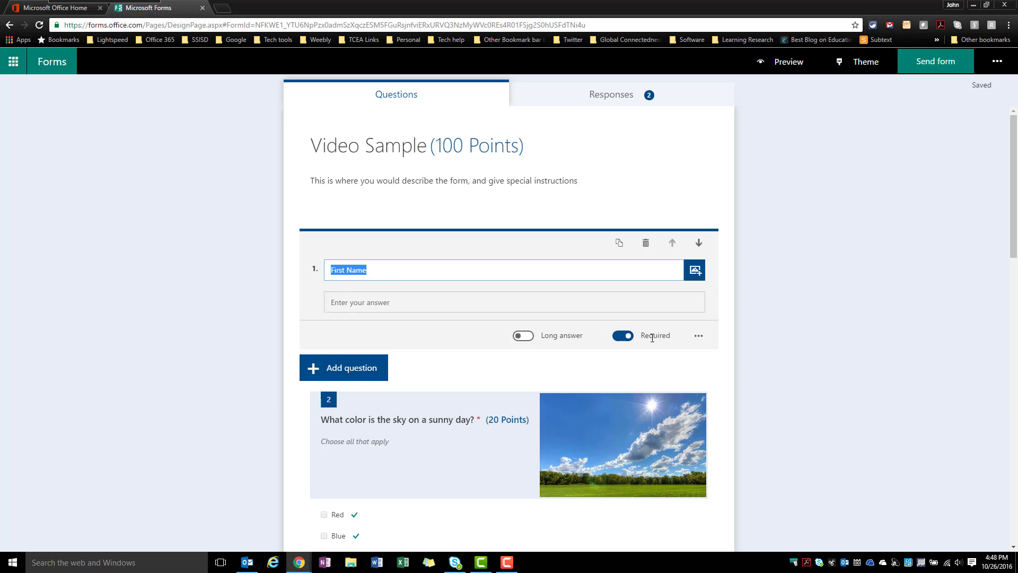
mouse_move(638, 336)
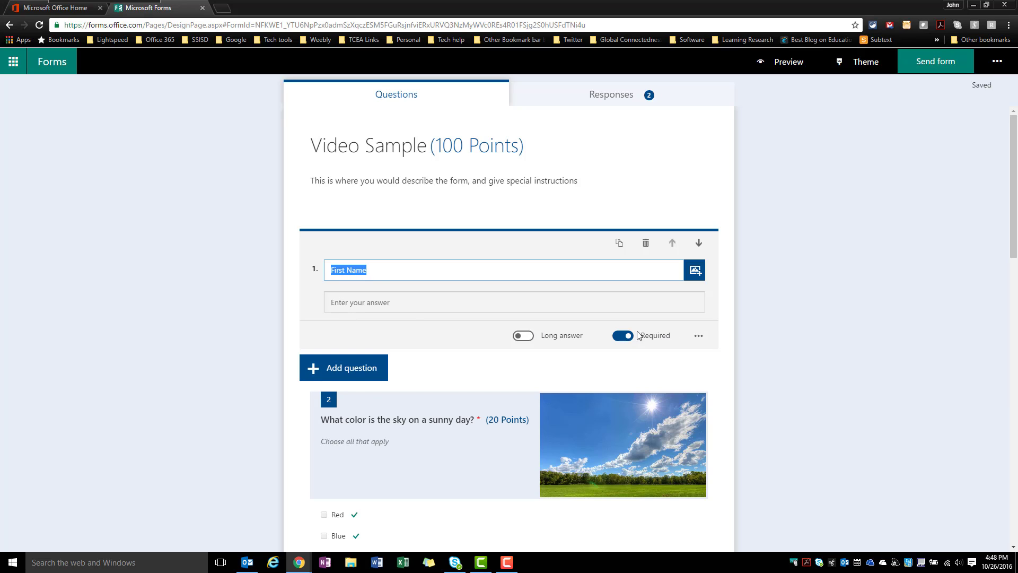
mouse_move(532, 290)
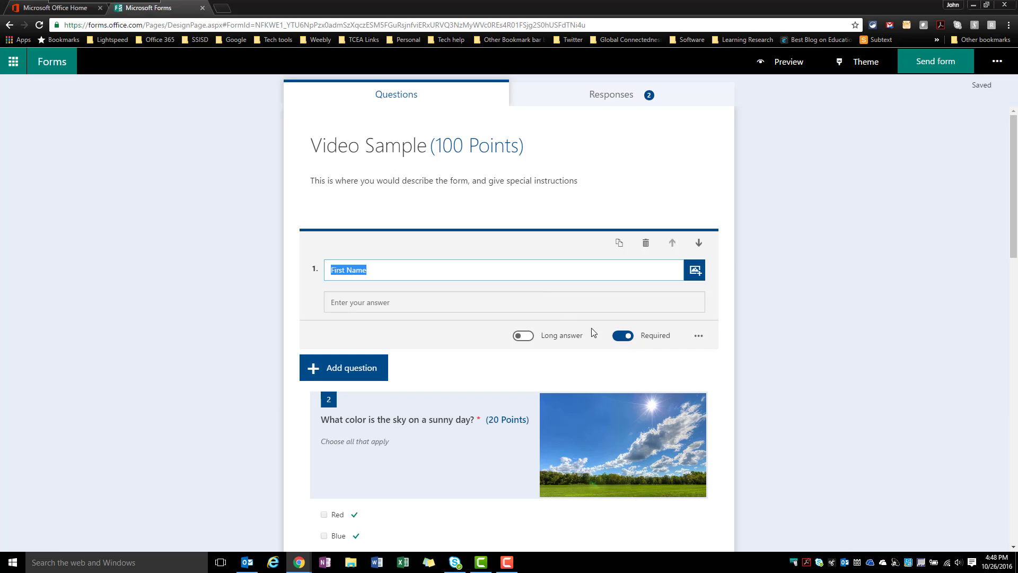
mouse_move(515, 303)
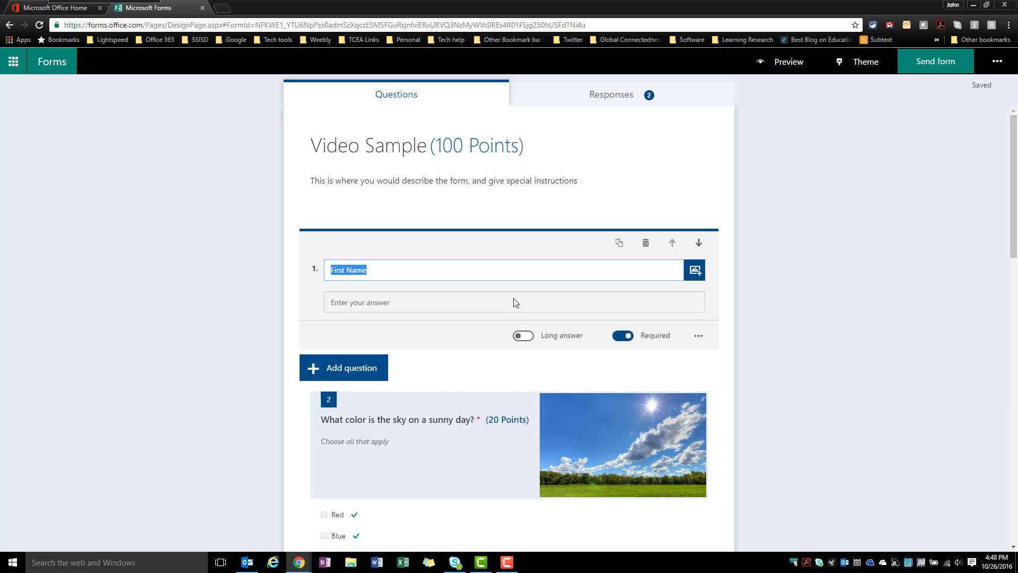
mouse_move(619, 243)
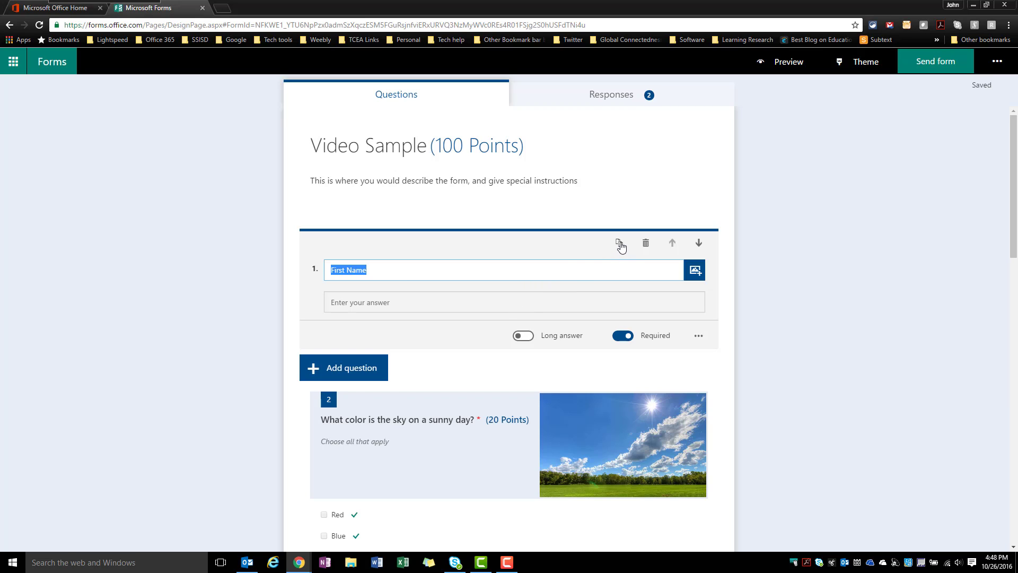
mouse_move(595, 252)
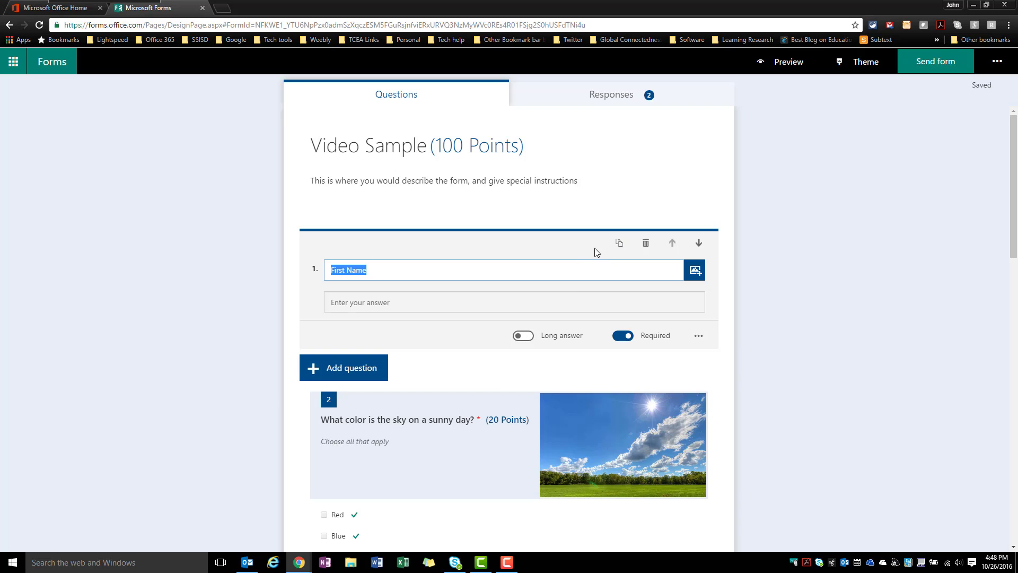
mouse_move(620, 245)
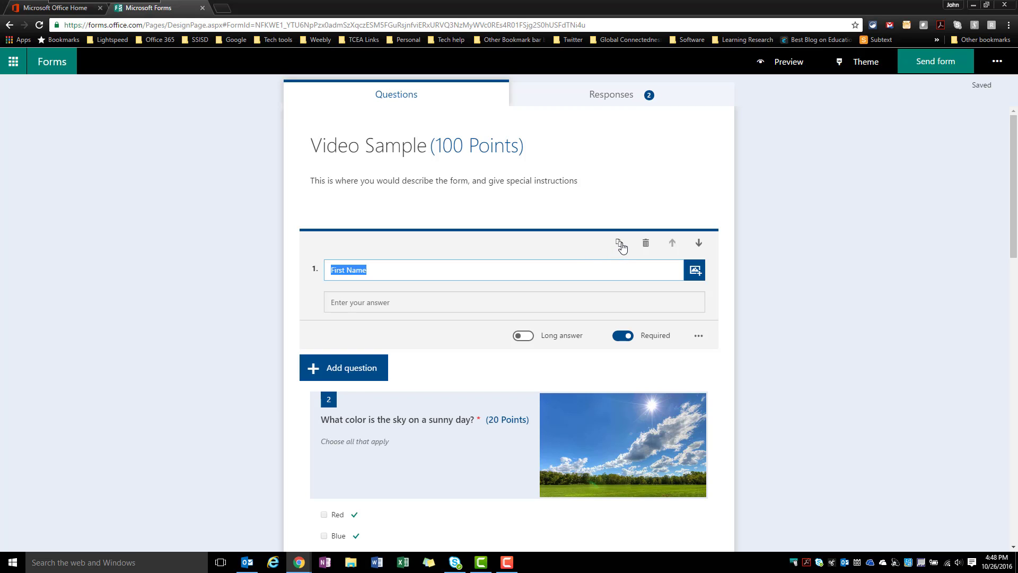
mouse_move(618, 243)
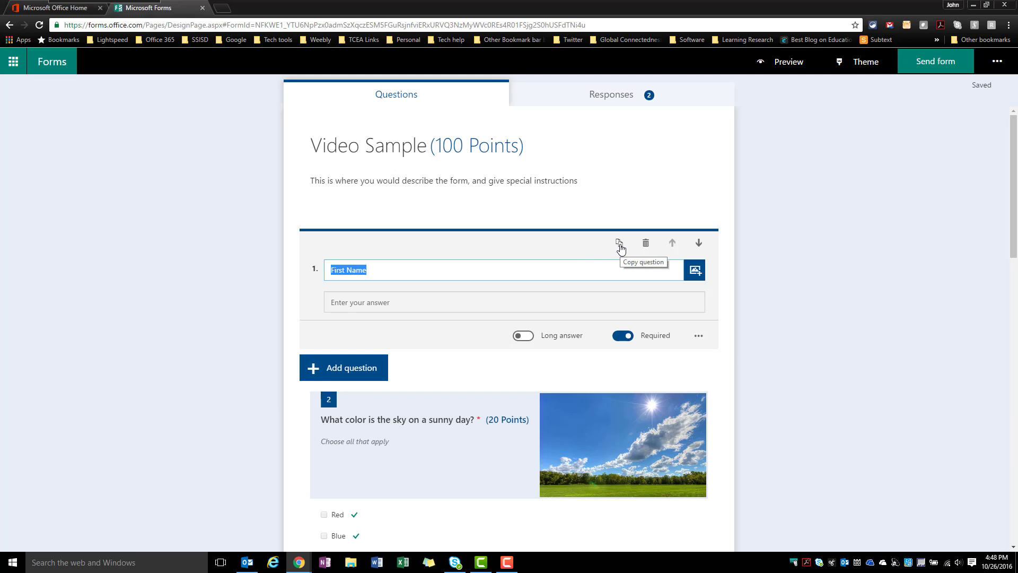
Step: Duplicate the First Name question and retitle the copy 'Last Name'
click(617, 243)
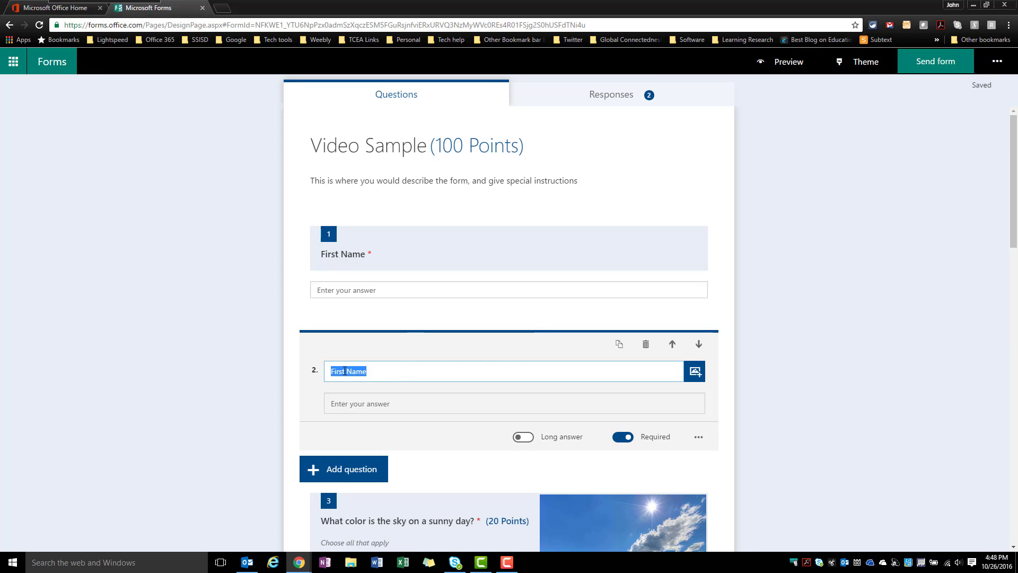
click(342, 370)
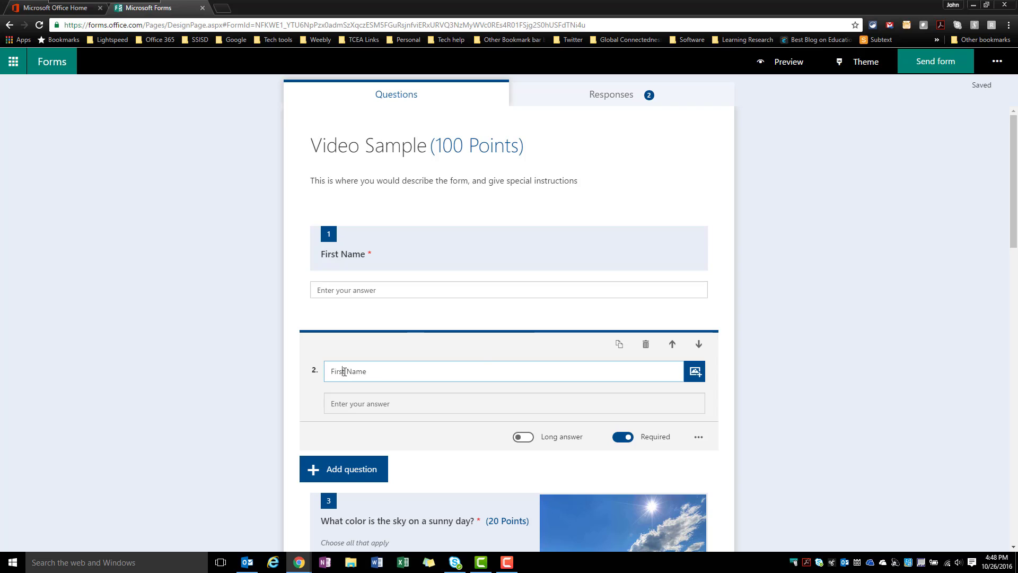
text(Last Name)
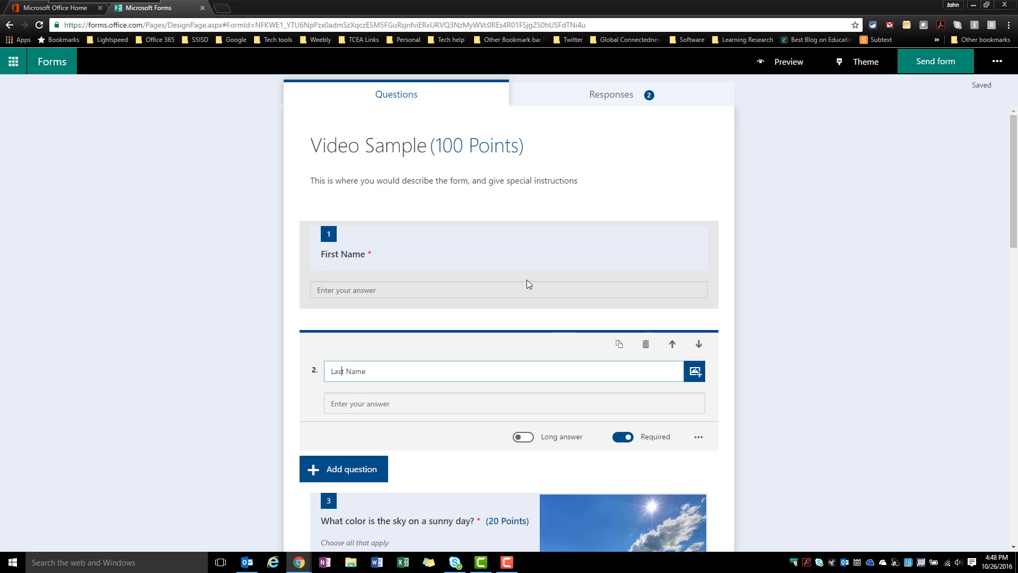
mouse_move(508, 343)
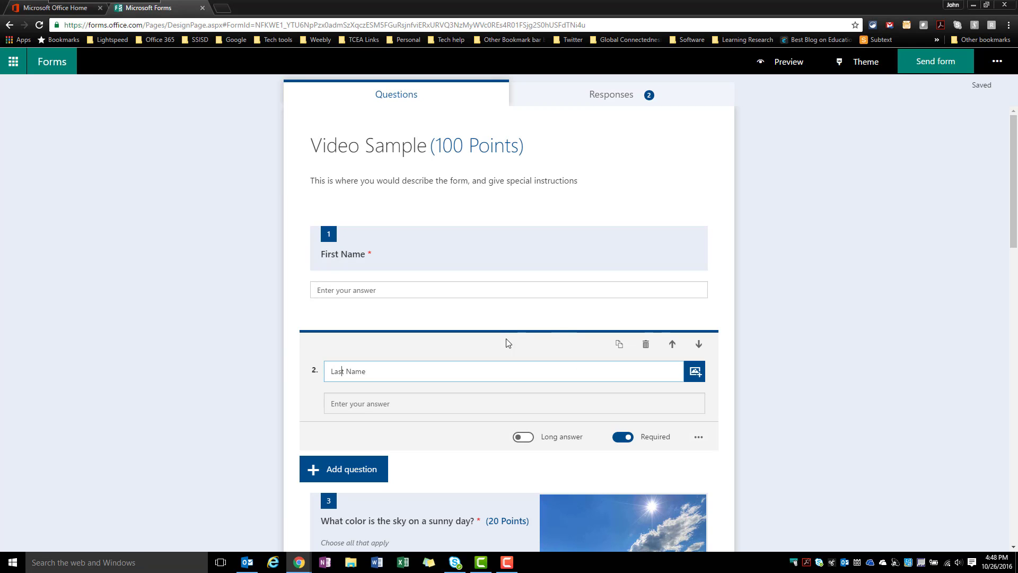